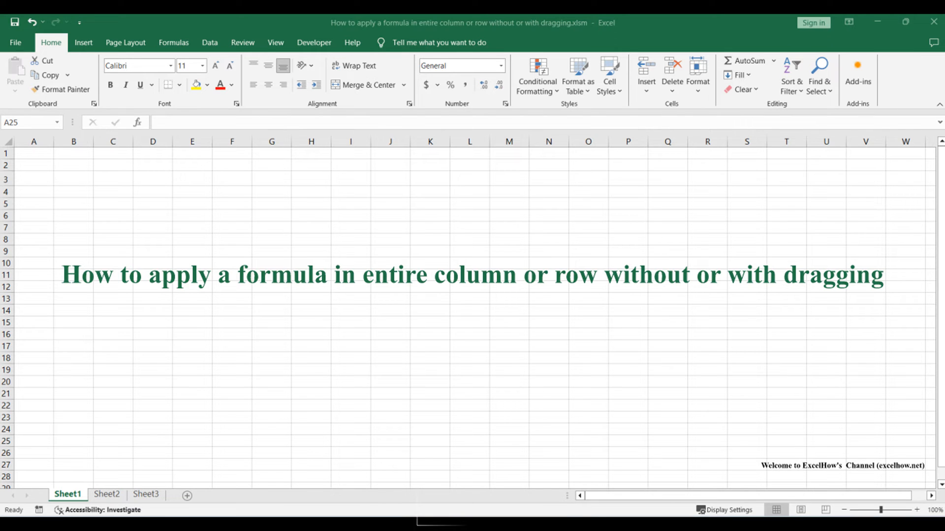
# Step: Show Sheet2 and select cell C1 to view its =B1*2 formula
pyautogui.click(107, 494)
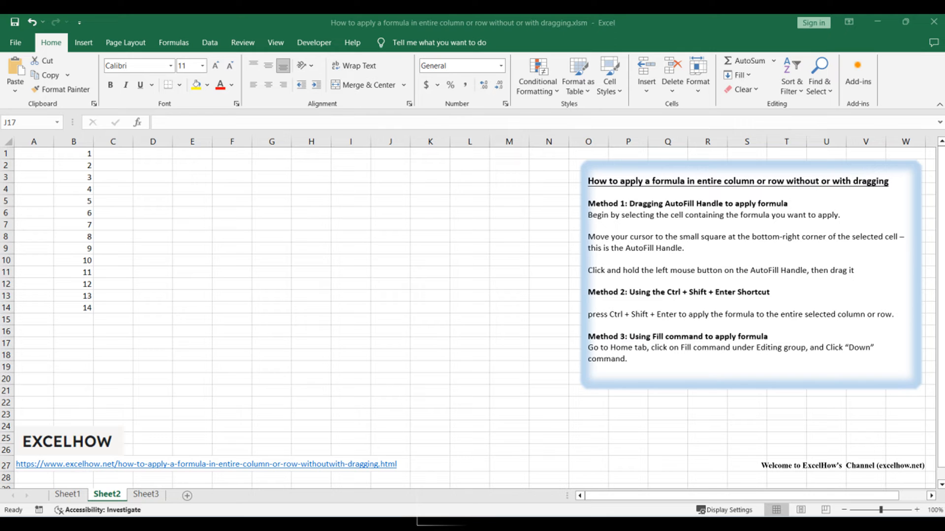
pyautogui.click(68, 494)
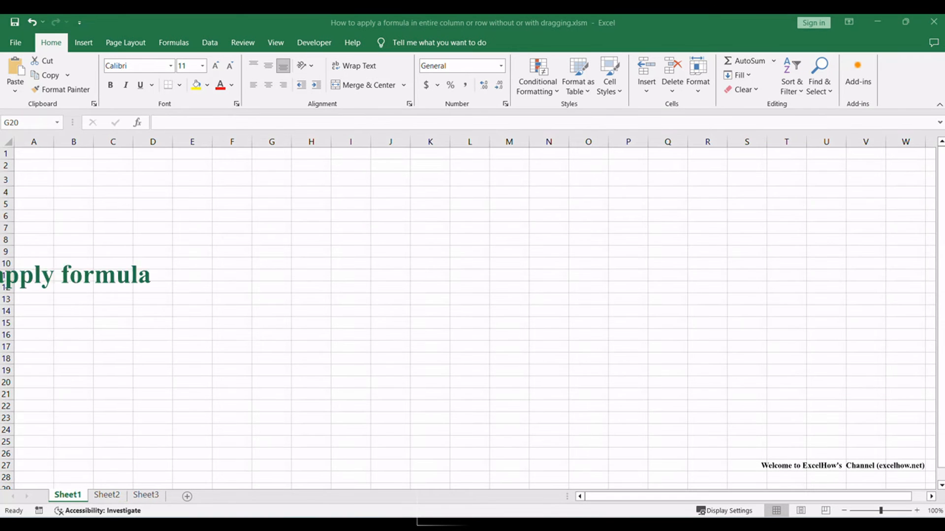
pyautogui.click(271, 382)
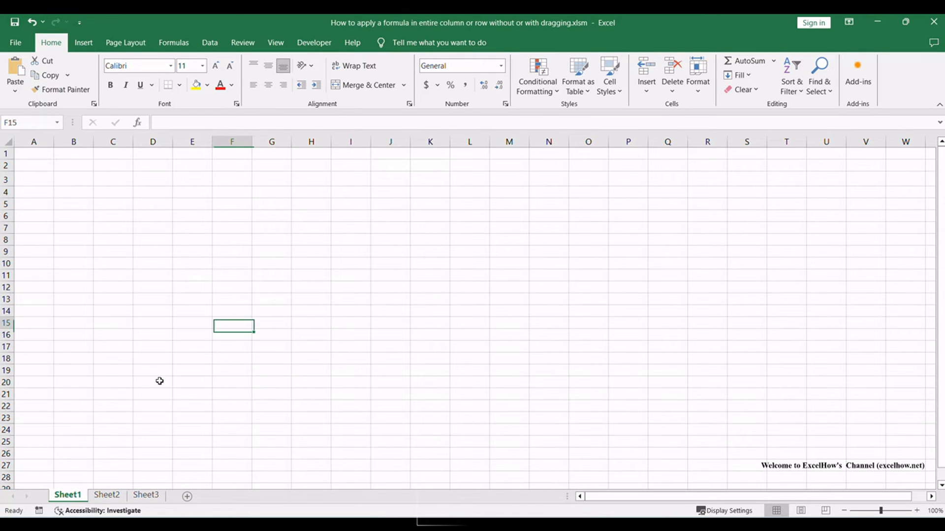
pyautogui.click(107, 495)
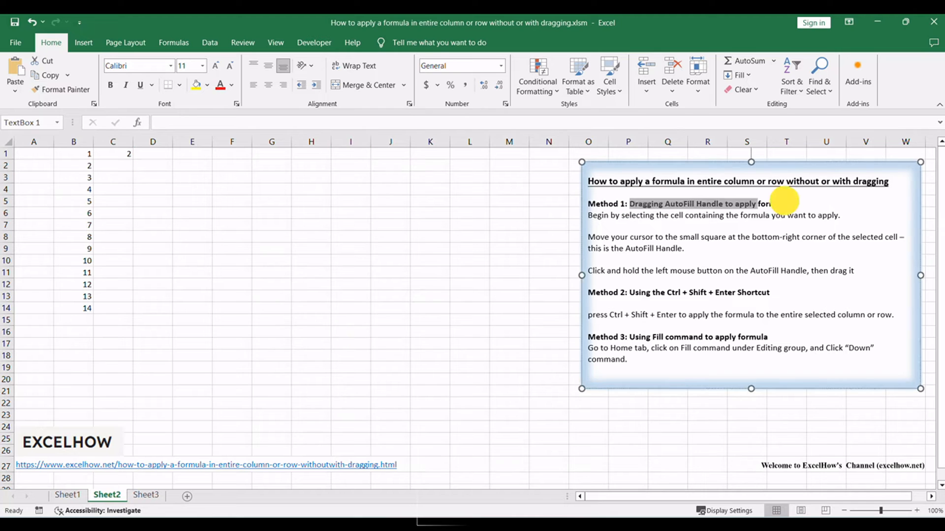
pyautogui.click(752, 248)
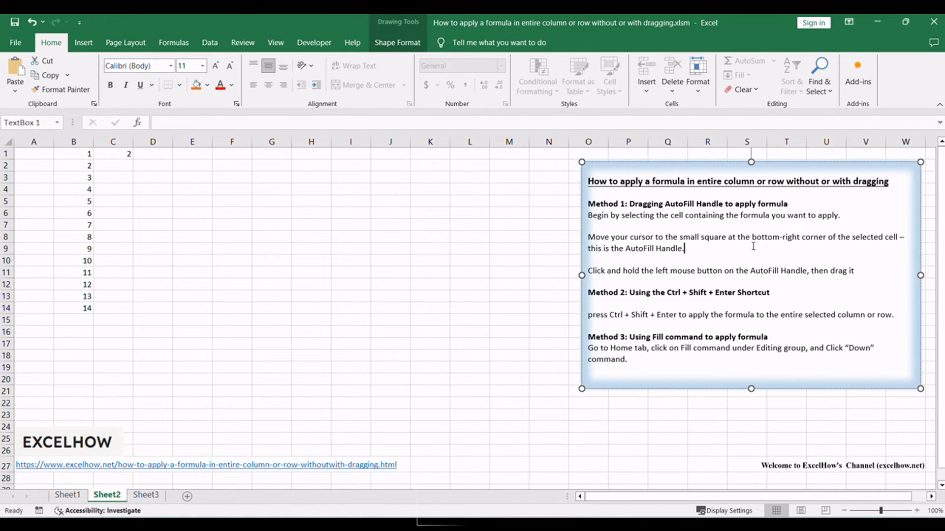
pyautogui.moveTo(689, 273)
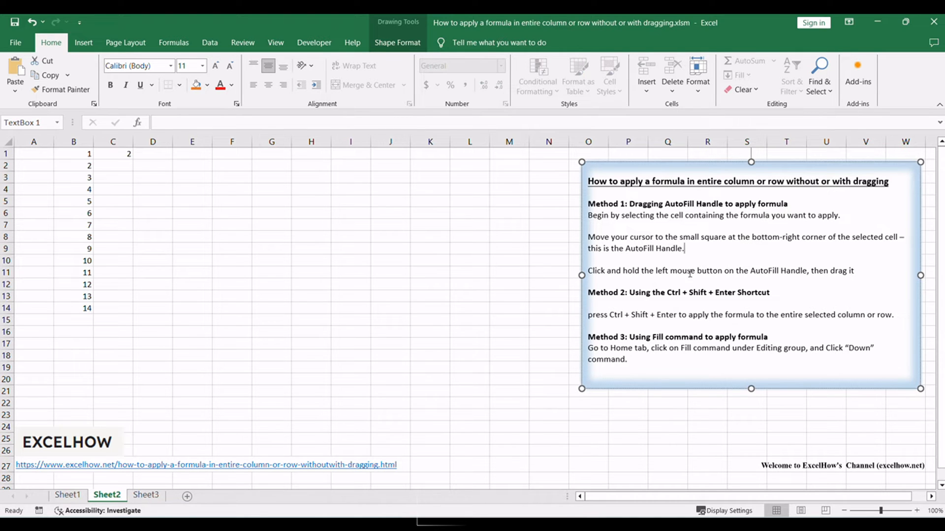
pyautogui.click(112, 153)
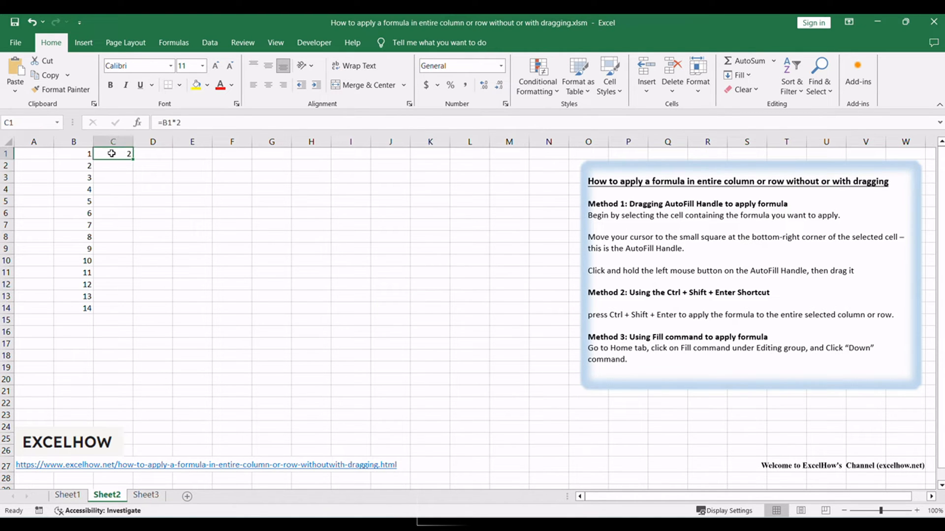
pyautogui.moveTo(186, 122)
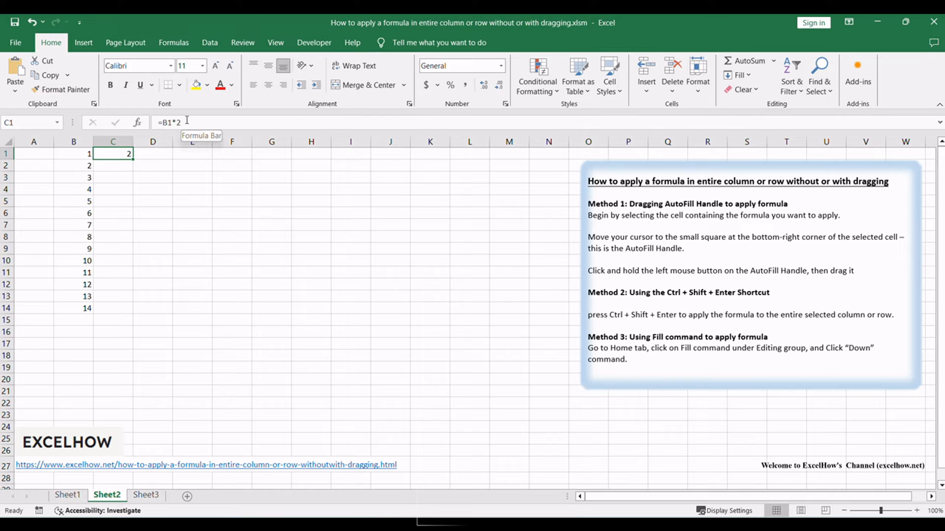
pyautogui.moveTo(132, 160)
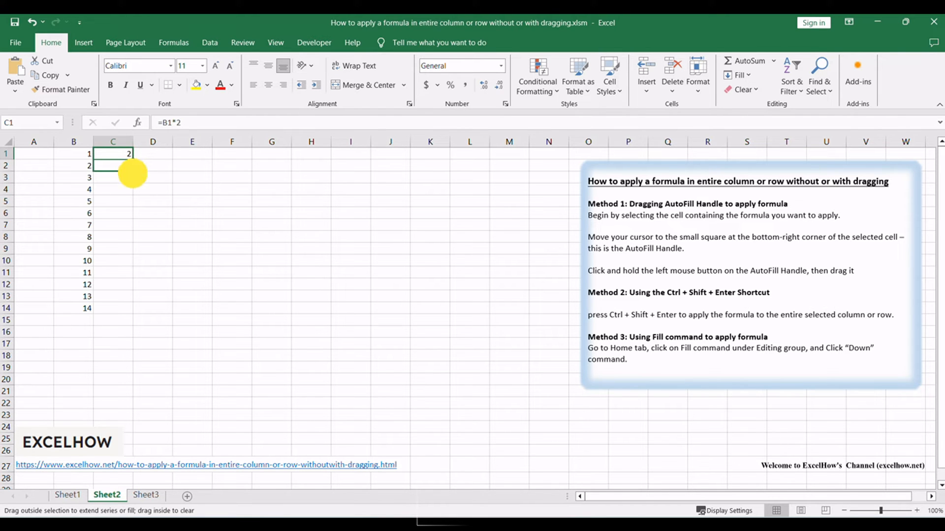
# Step: AutoFill =B1*2 from C1 down to C14, checking the adjusted formulas in C8 and C13
pyautogui.moveTo(113, 153); pyautogui.dragTo(113, 189)
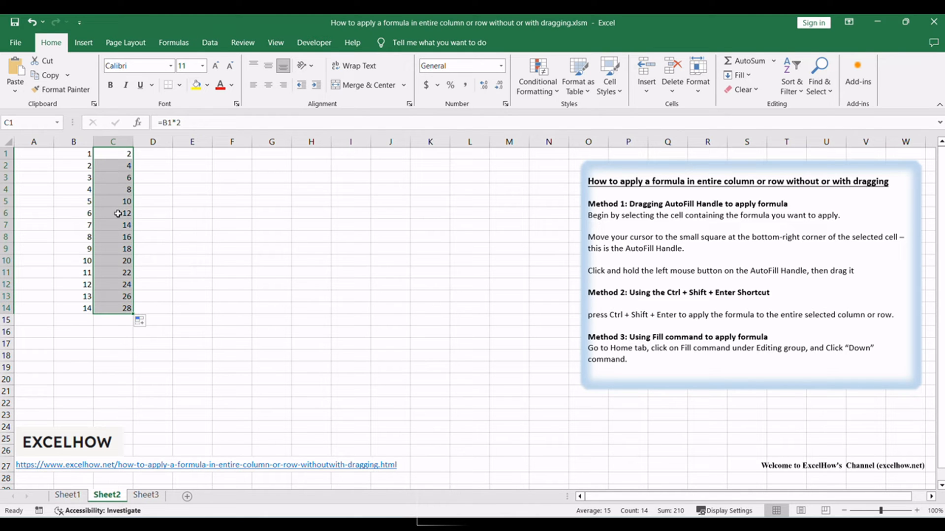
pyautogui.click(112, 237)
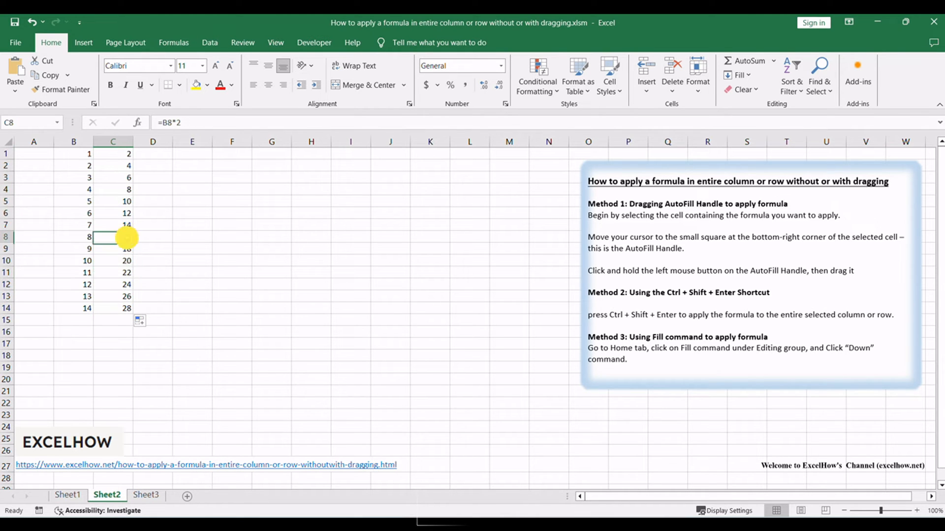
pyautogui.click(113, 296)
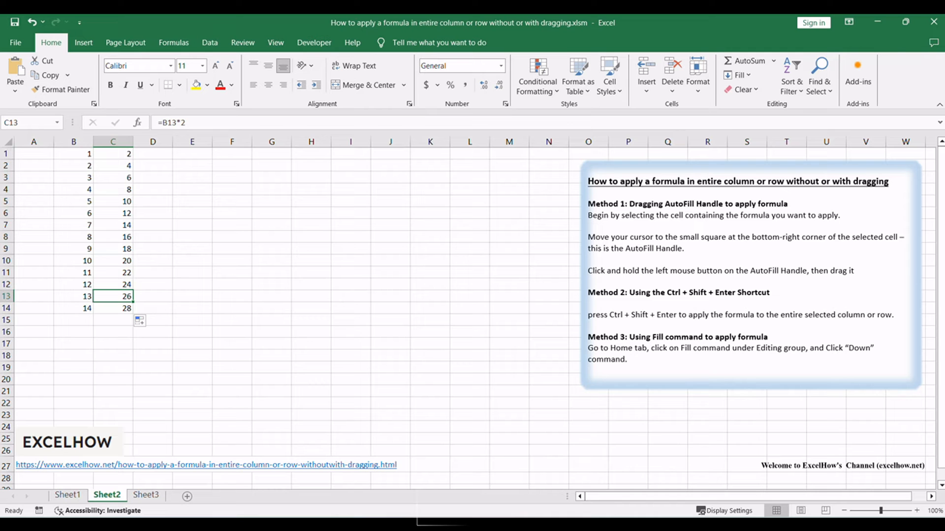
pyautogui.click(67, 494)
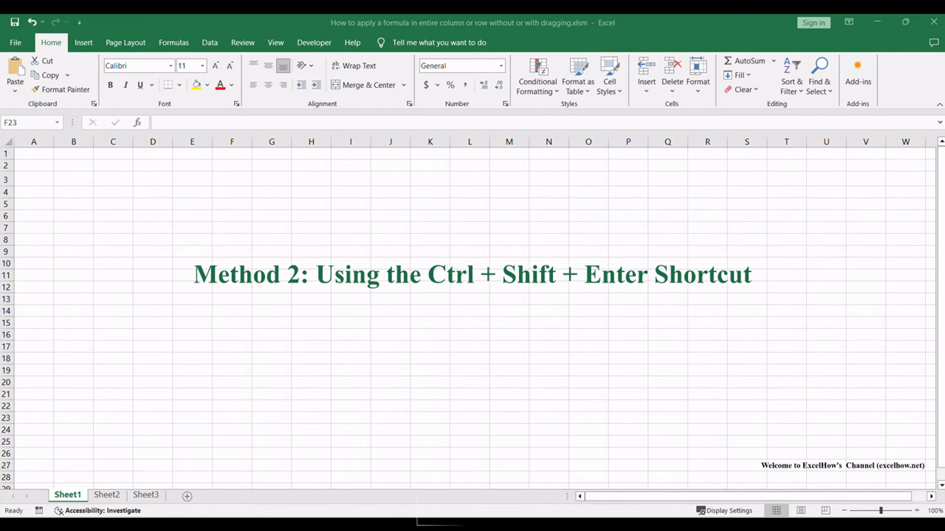
# Step: Return to Sheet2 with C1:C14 cleared and selected for a new formula
pyautogui.click(231, 418)
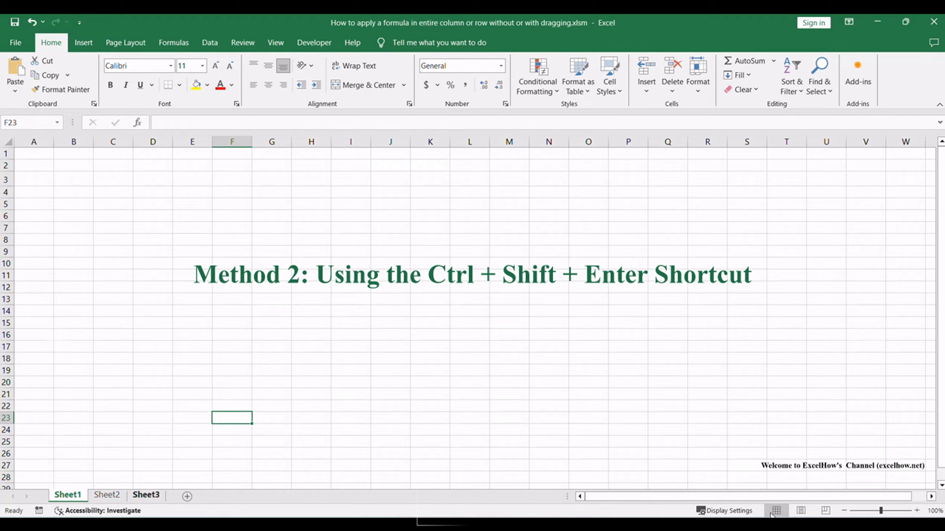
pyautogui.click(107, 495)
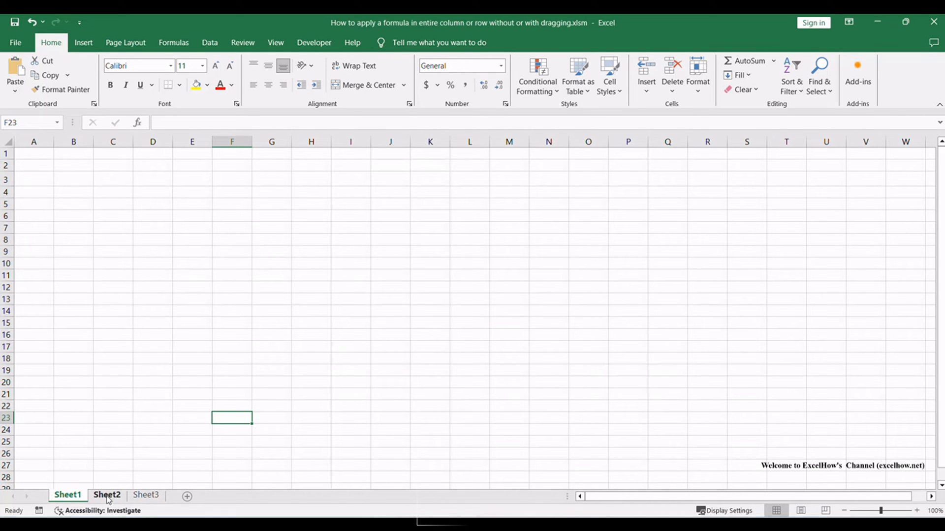
pyautogui.click(107, 494)
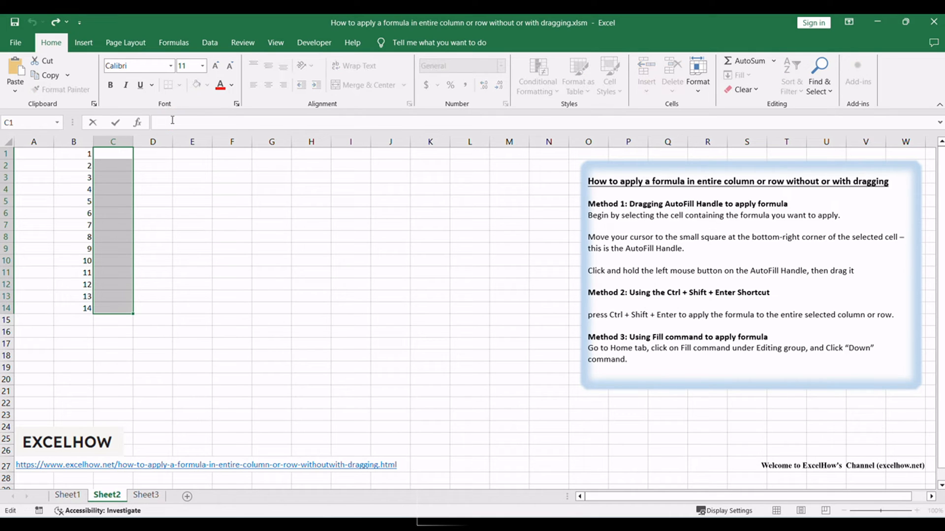
# Step: Enter =B2*2 as an array formula across C1:C14 and check it in C2
pyautogui.write('=')
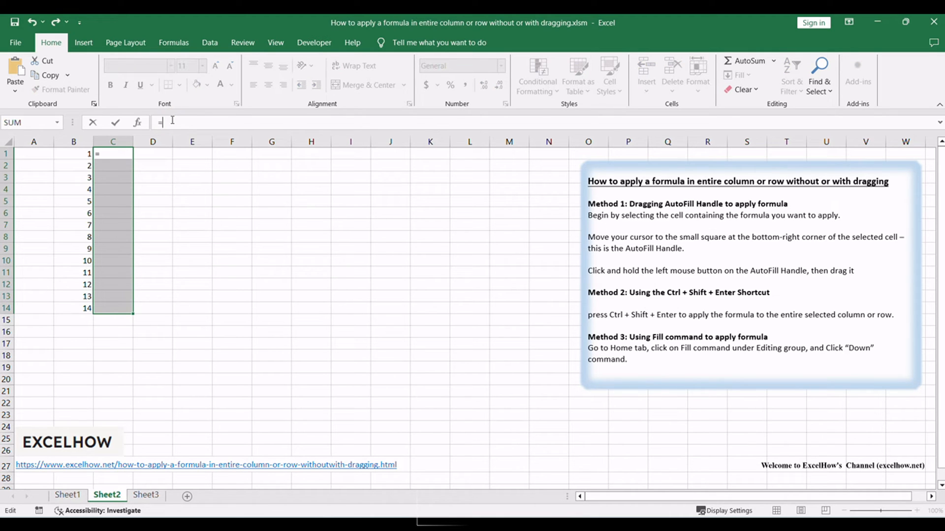
pyautogui.write('B2*2}')
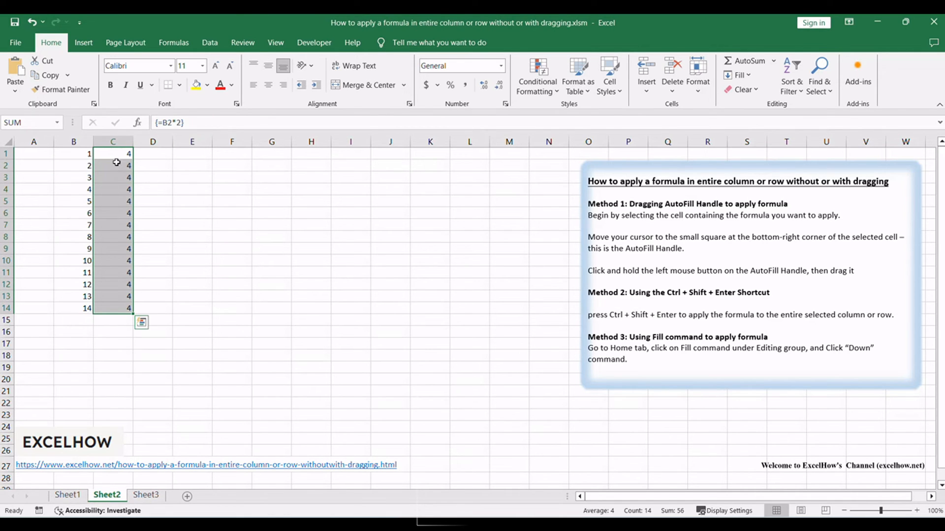
pyautogui.click(142, 322)
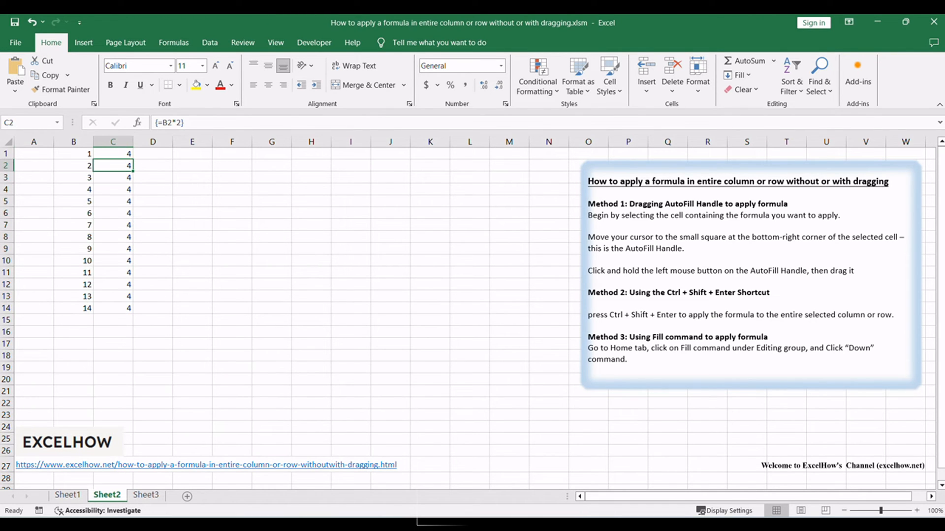
pyautogui.click(68, 495)
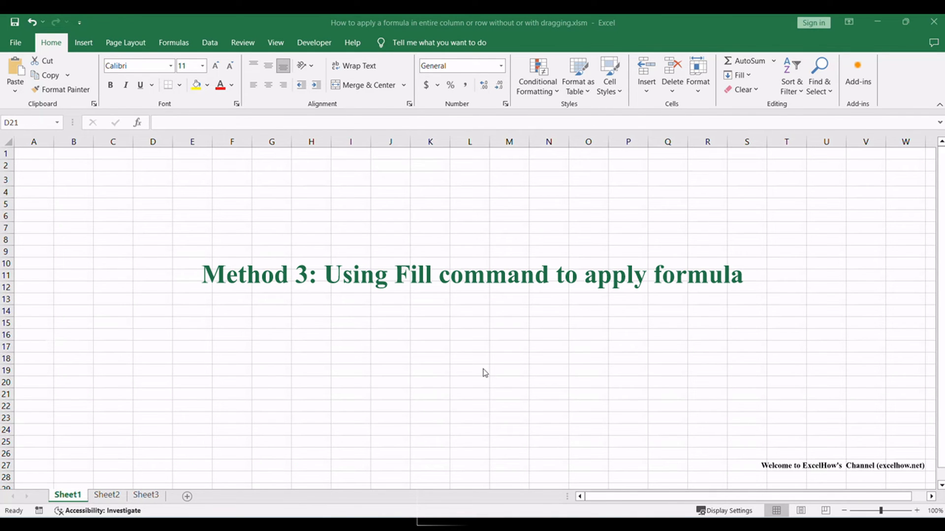
# Step: Return to Sheet2 with column C cleared and the instructions box deselected
pyautogui.click(152, 394)
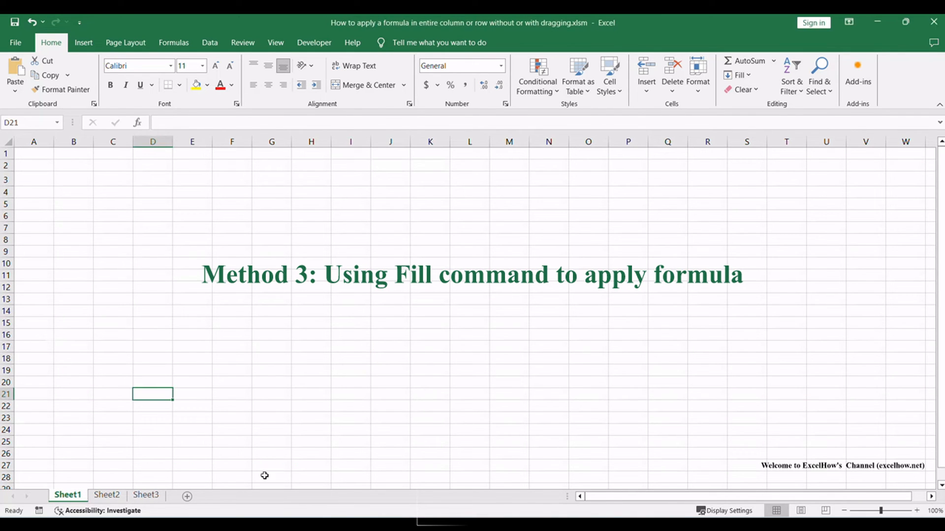
pyautogui.click(106, 494)
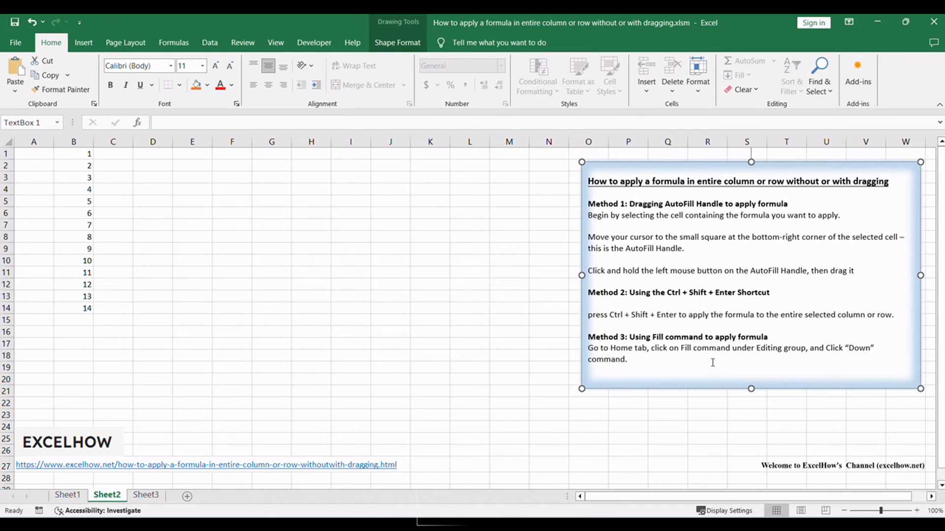
pyautogui.moveTo(689, 348)
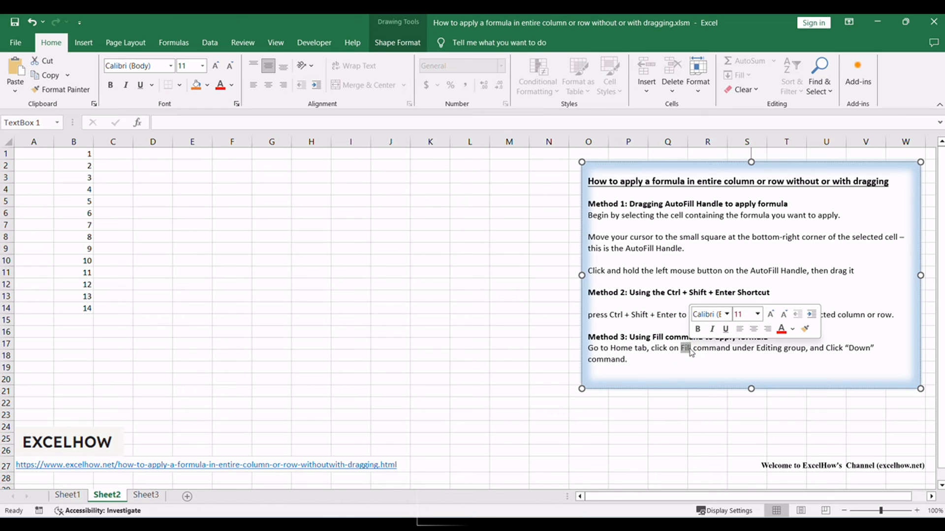
pyautogui.click(350, 344)
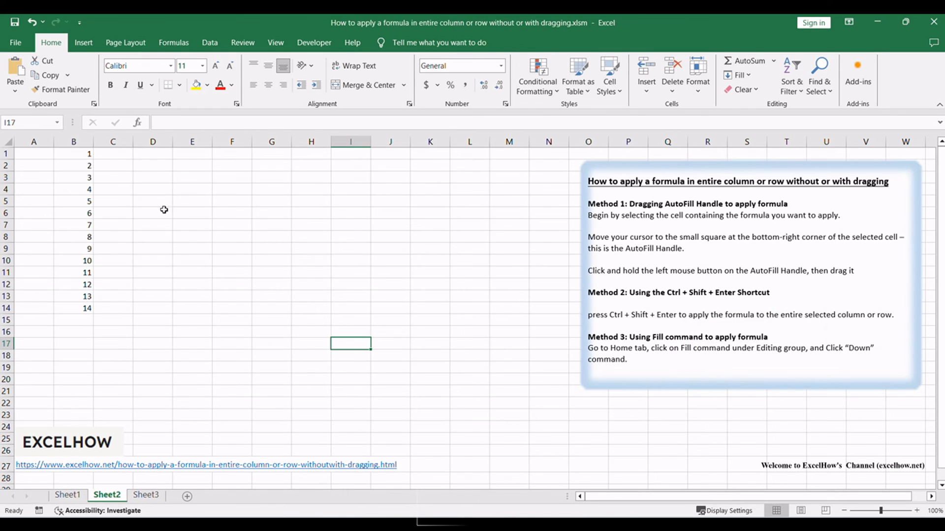
pyautogui.moveTo(123, 155)
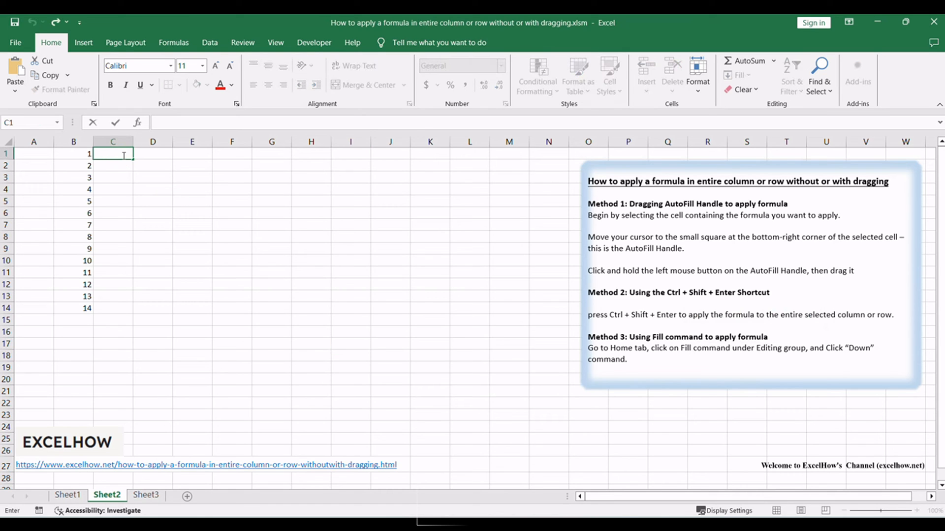
# Step: Enter the formula =B1*3 in cell C1 so it shows 3
pyautogui.write('=B1')
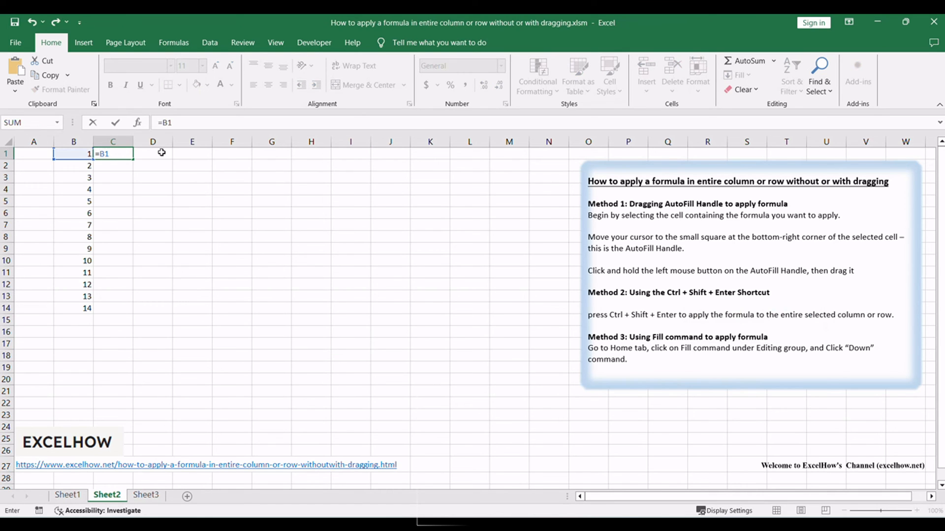
pyautogui.write('*3')
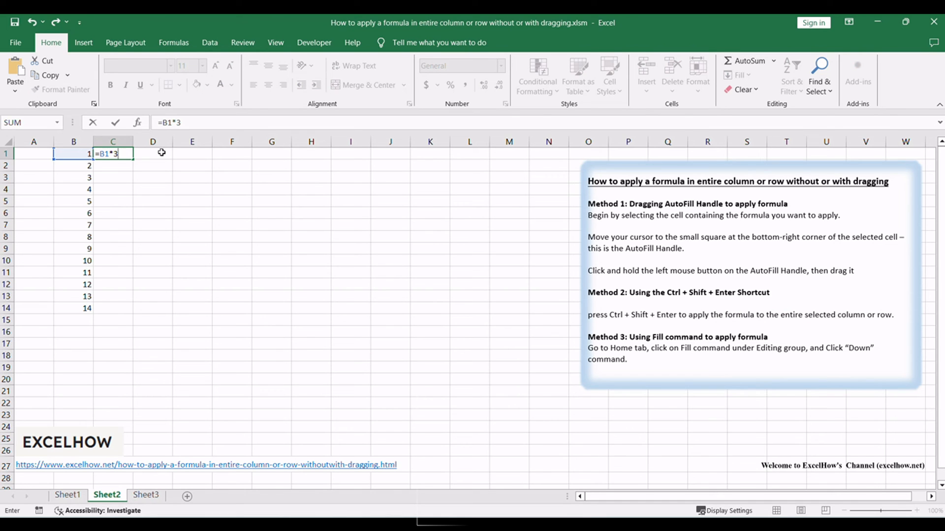
pyautogui.press('Return')
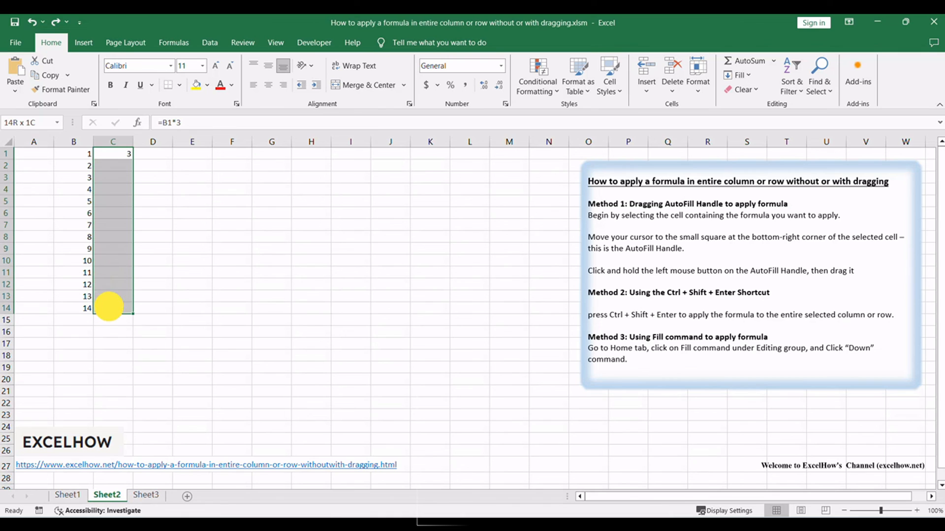
# Step: Fill the =B1*3 formula down through C14 using Fill > Down
pyautogui.click(113, 154)
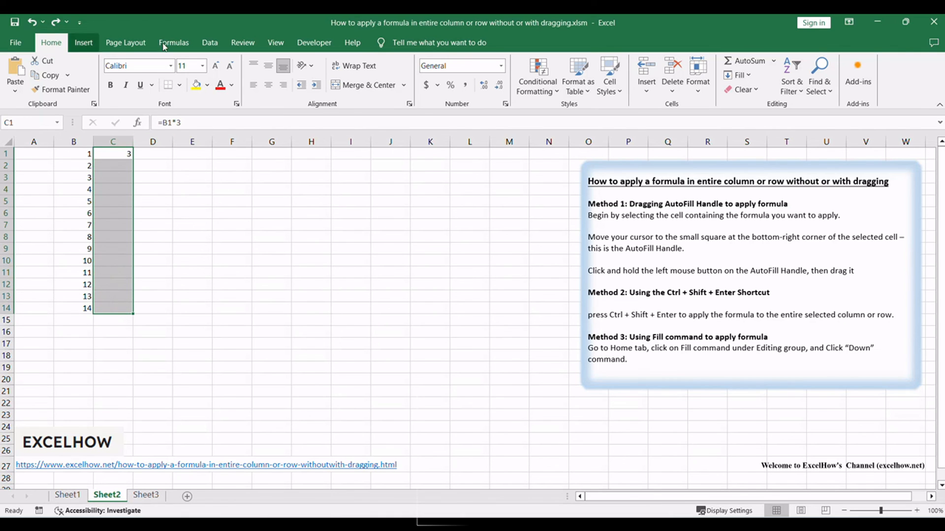
pyautogui.click(740, 75)
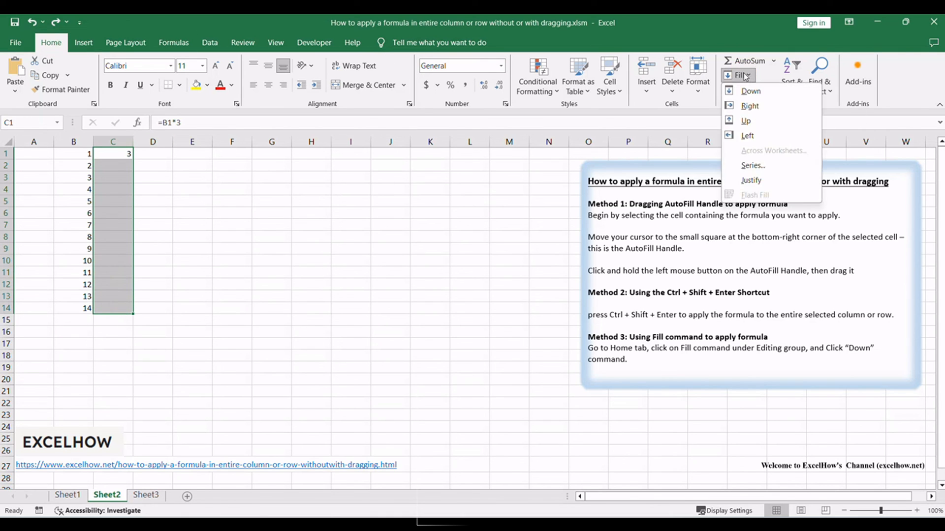
pyautogui.click(749, 91)
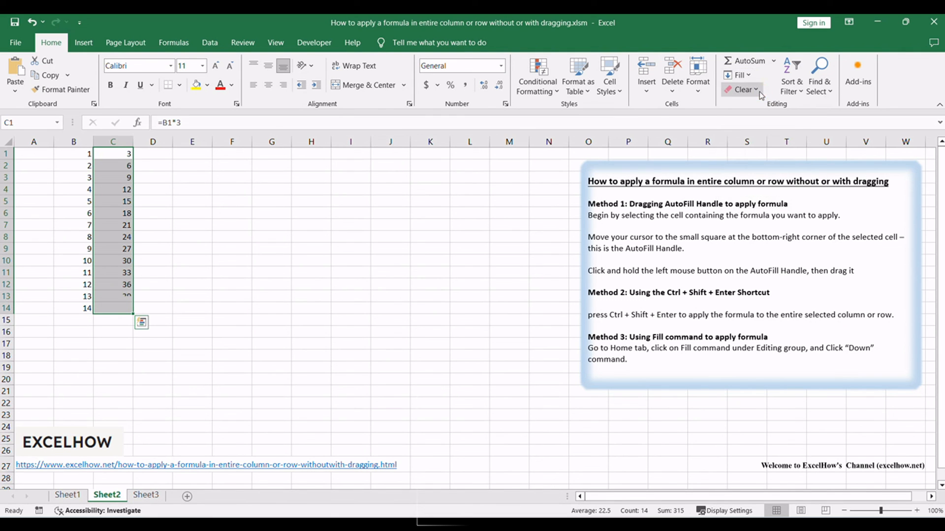